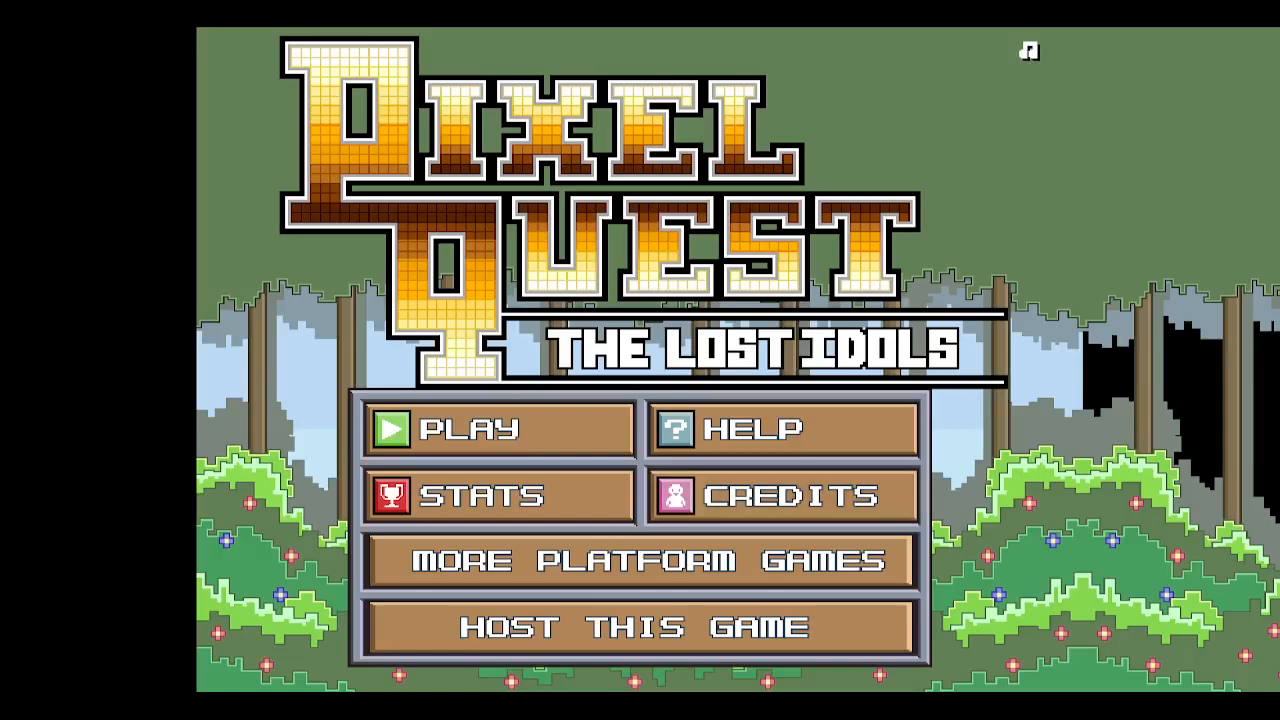
pyautogui.click(497, 429)
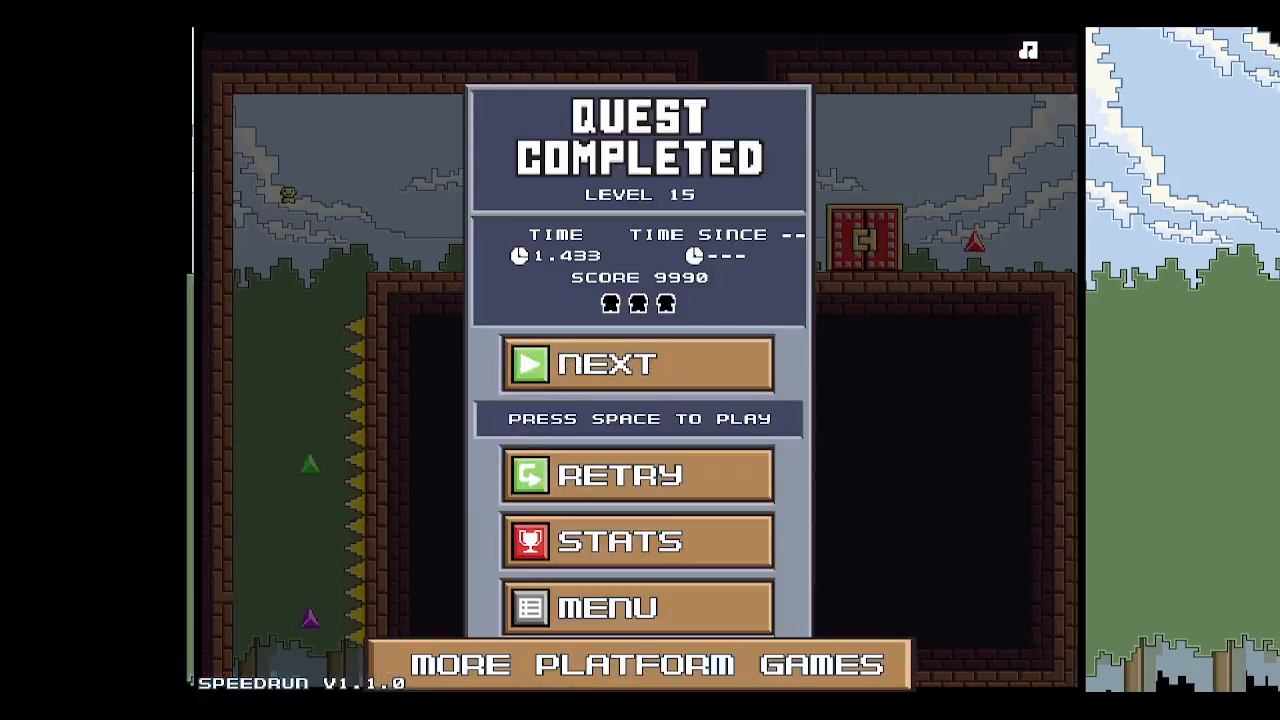
pyautogui.press('space')
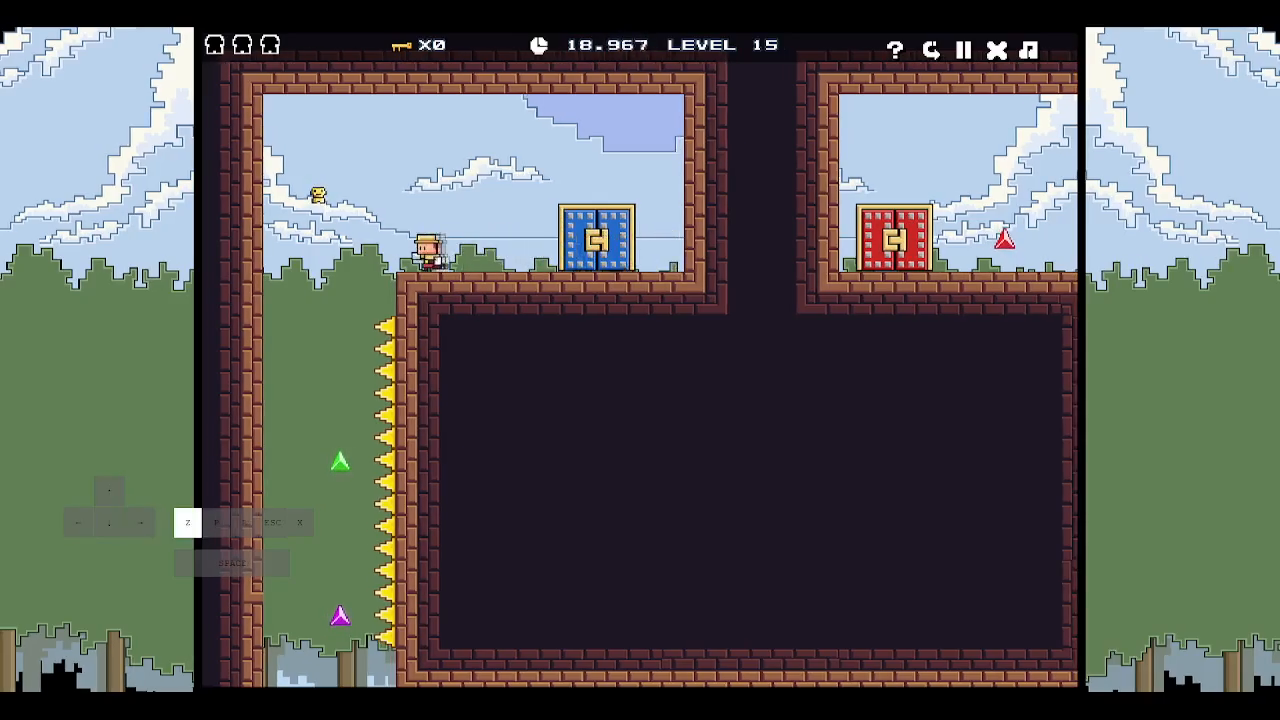
pyautogui.press('right')
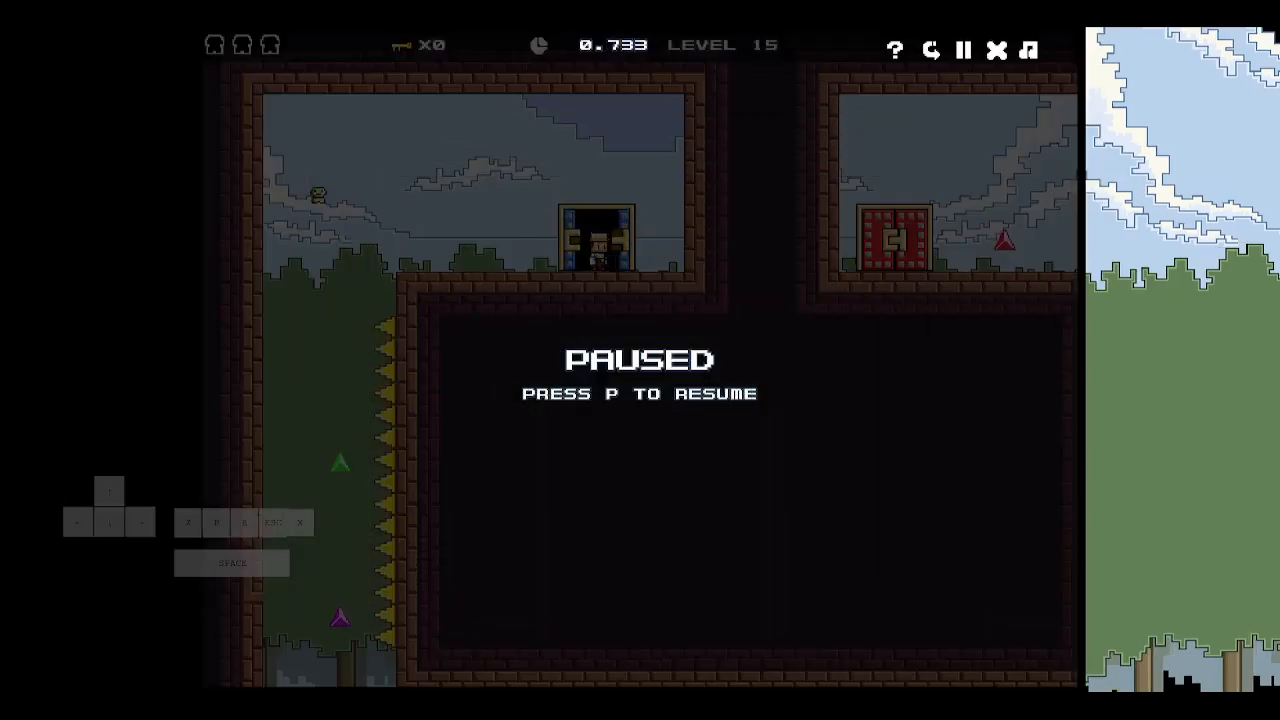
pyautogui.press('p')
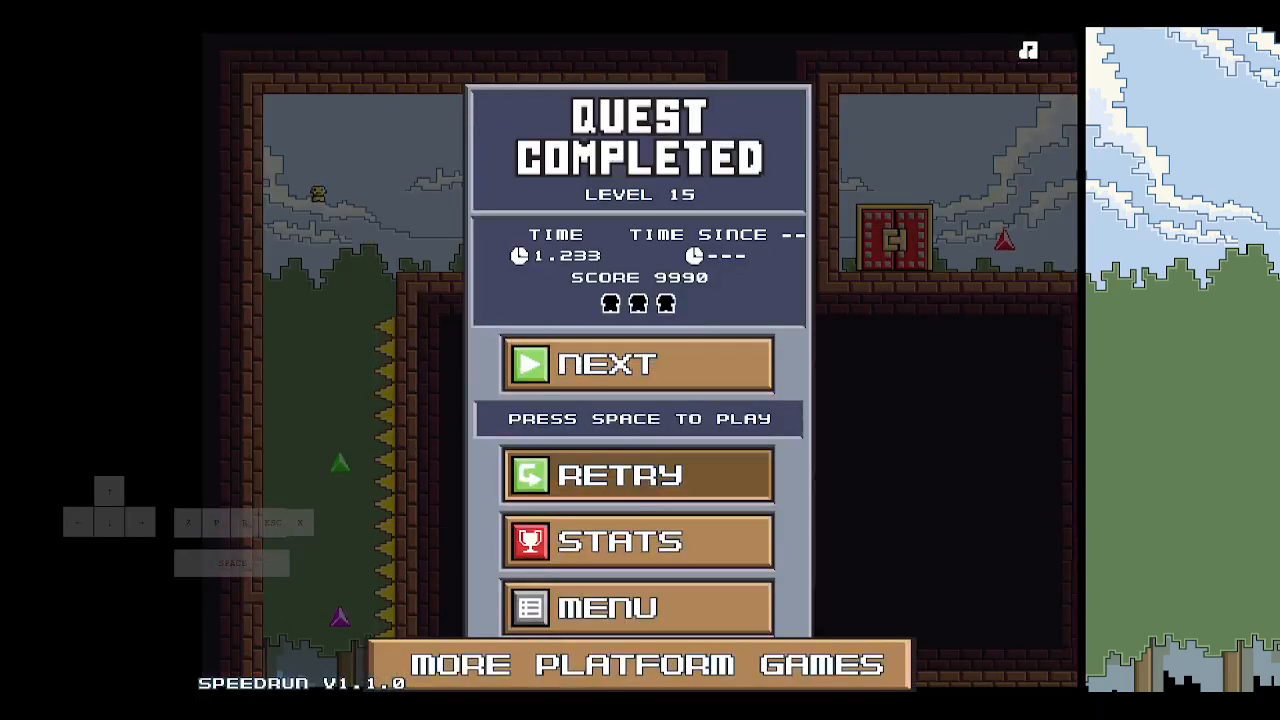
pyautogui.press('space')
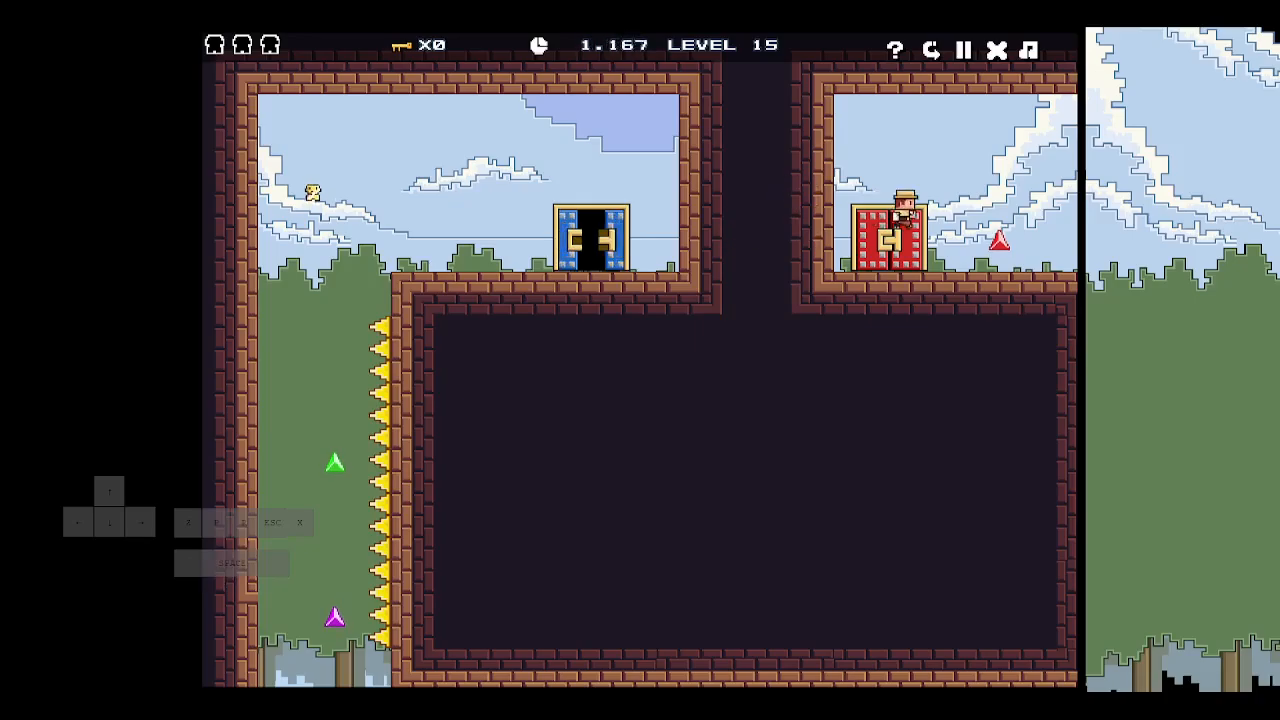
pyautogui.press('space')
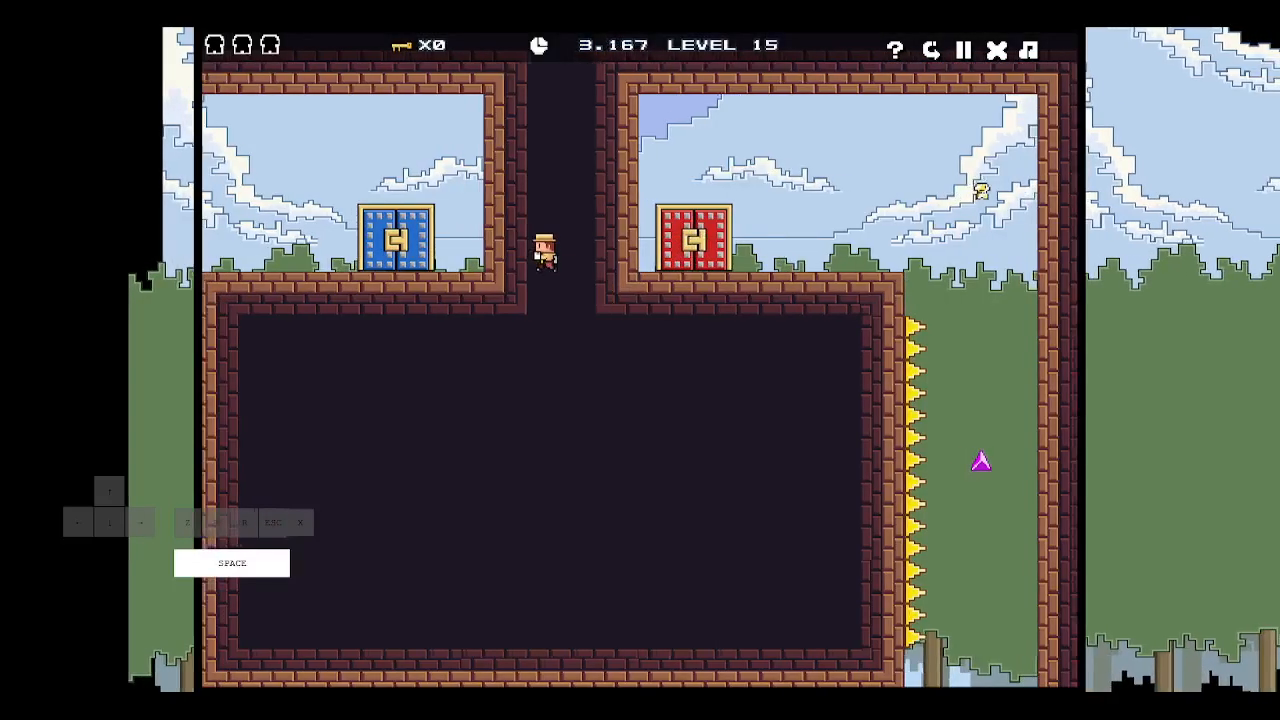
pyautogui.press('p')
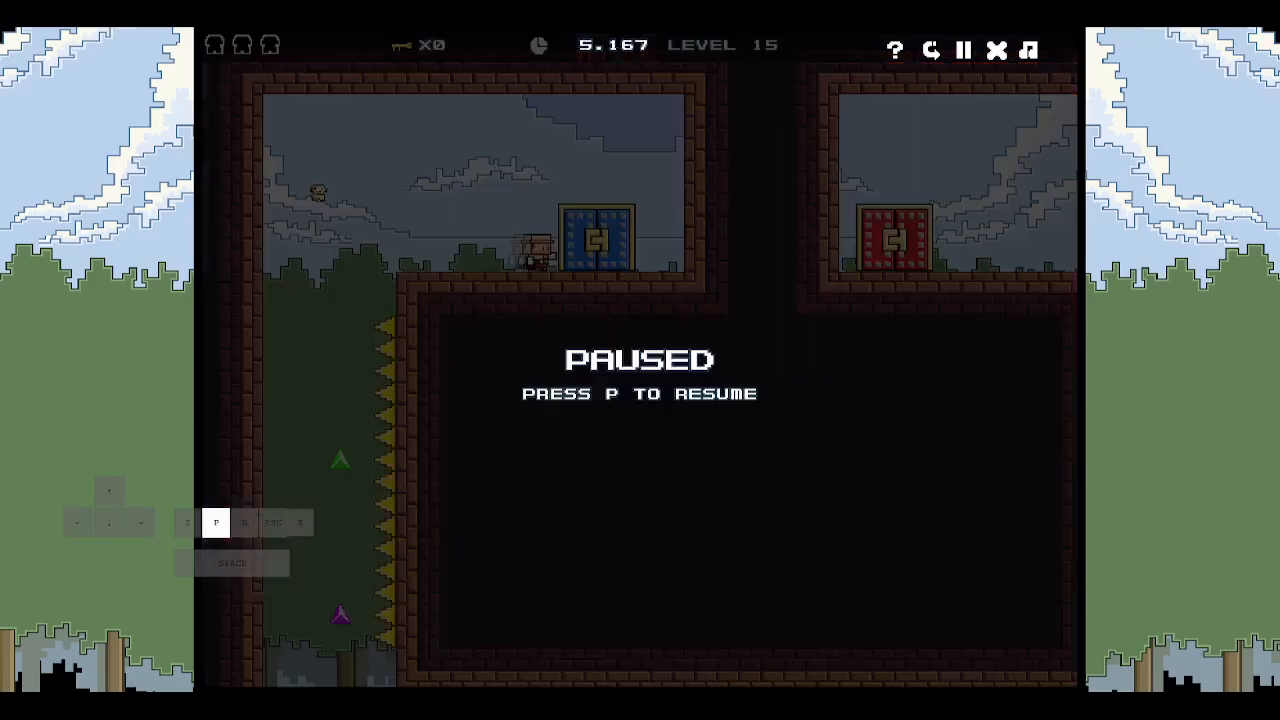
pyautogui.press('p')
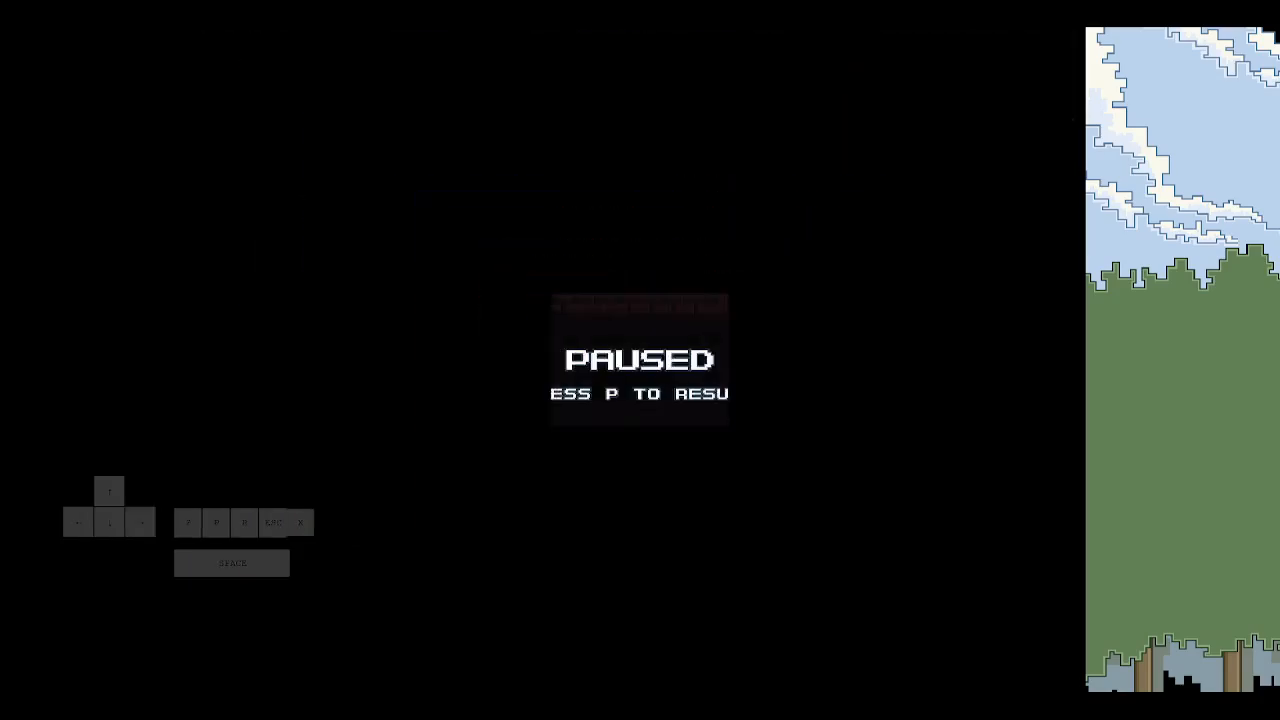
pyautogui.press('p')
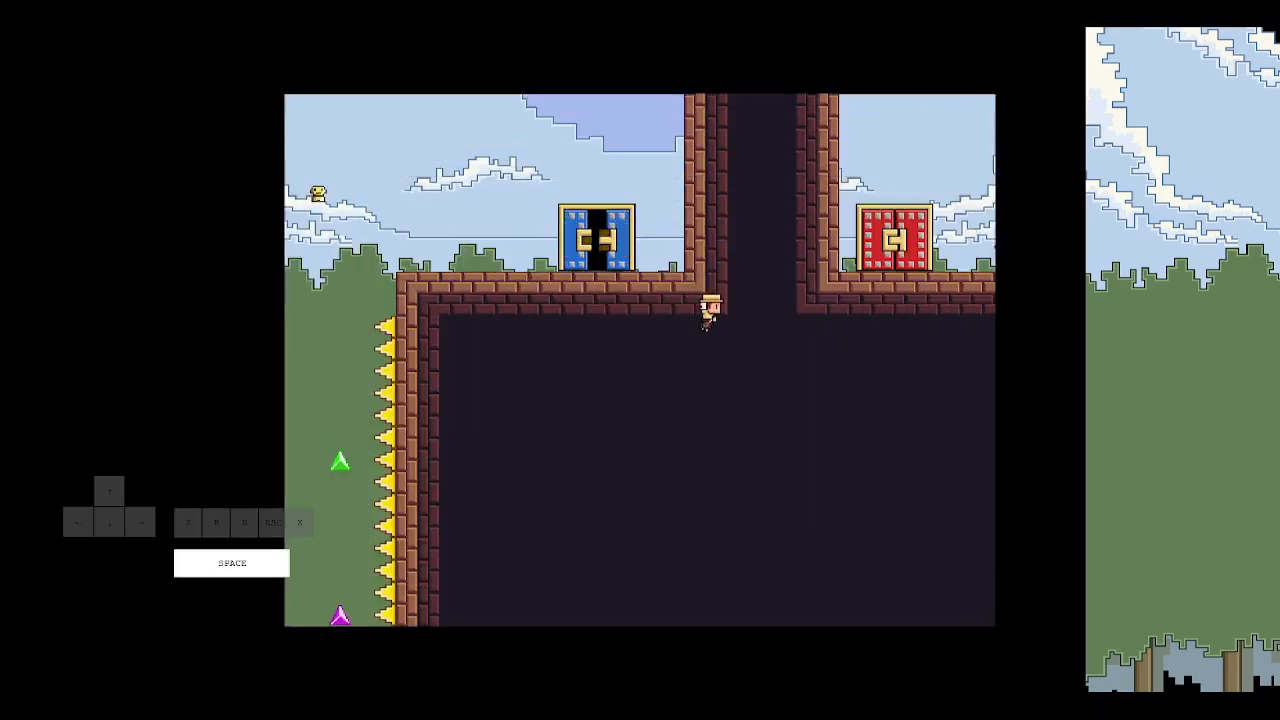
pyautogui.press('space')
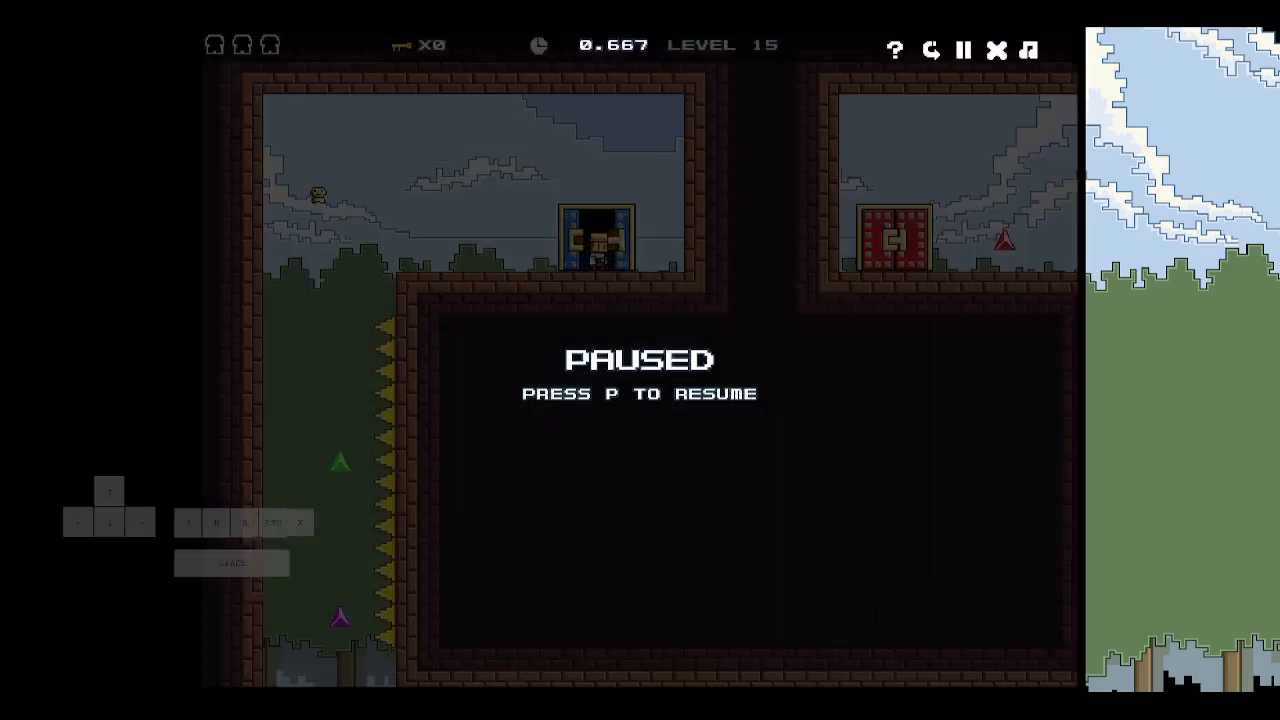
pyautogui.press('p')
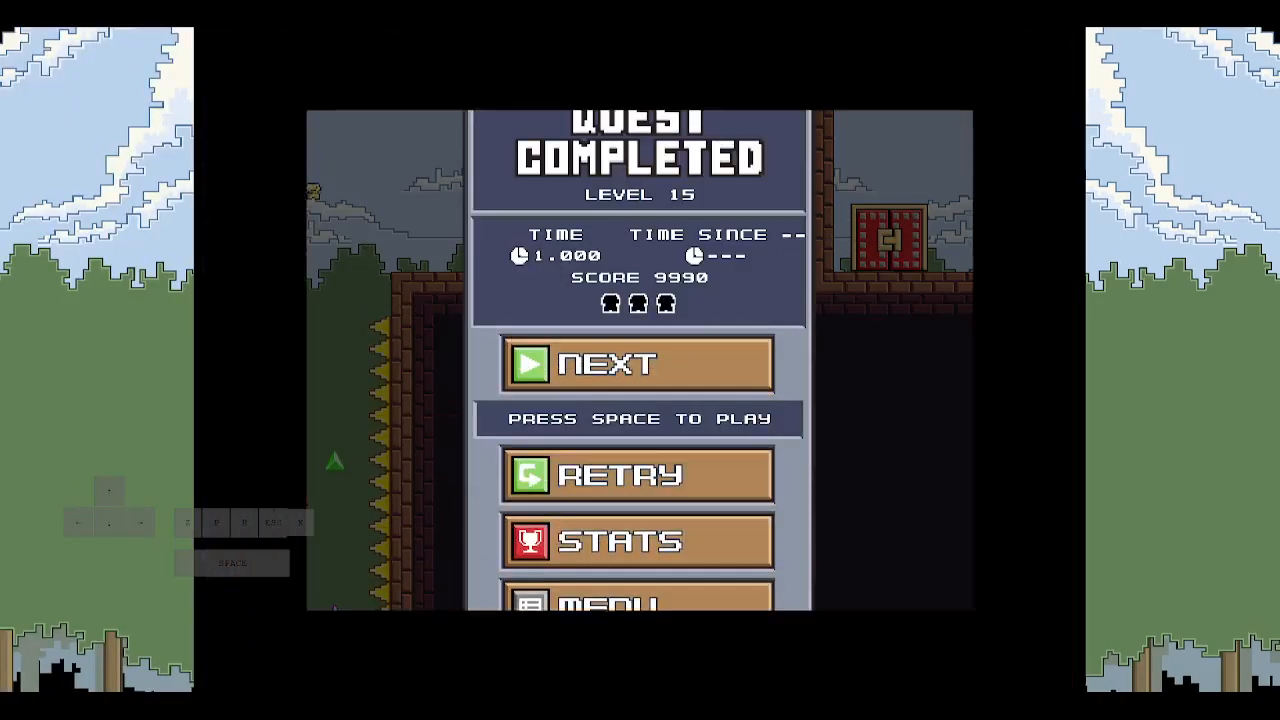
pyautogui.press('space')
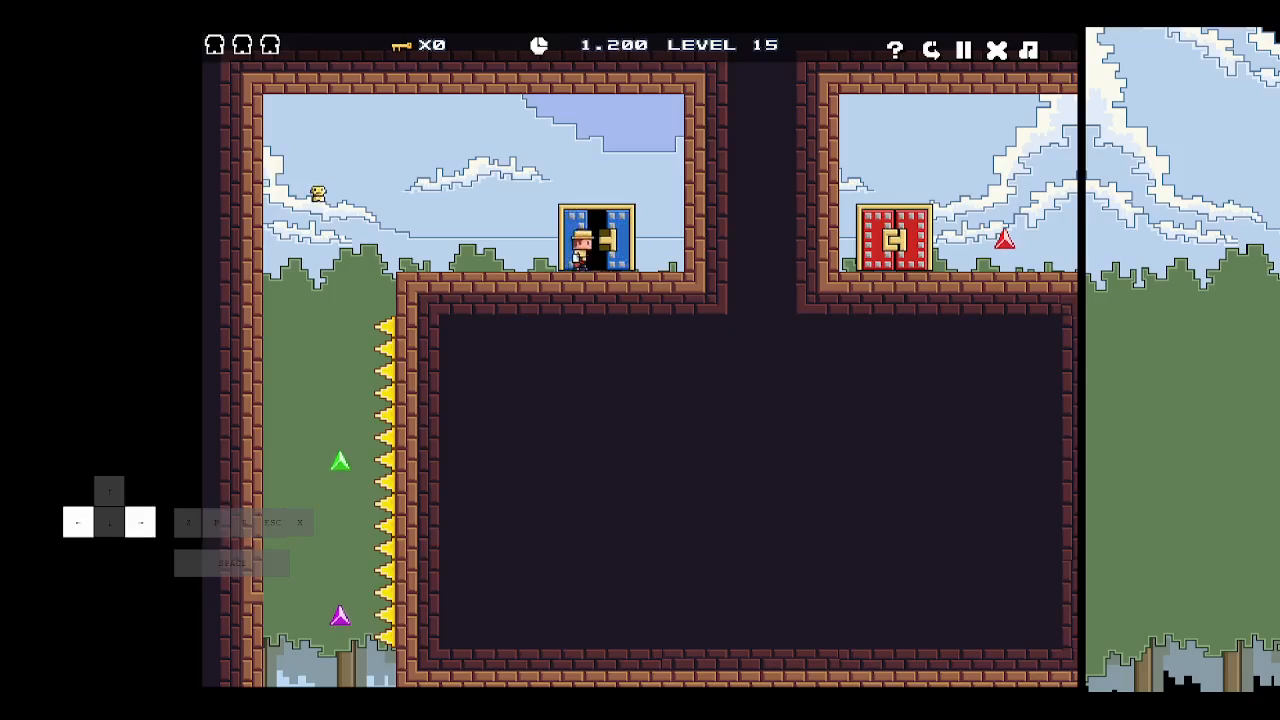
pyautogui.click(963, 50)
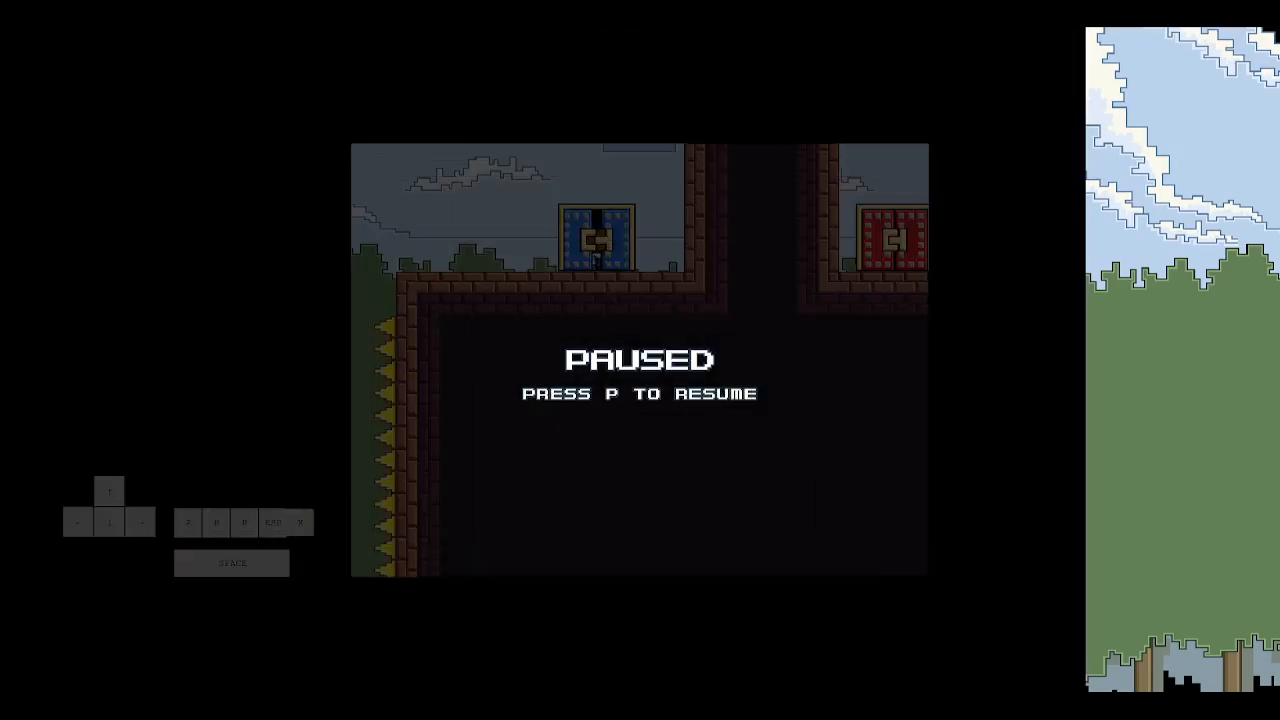
pyautogui.press('p')
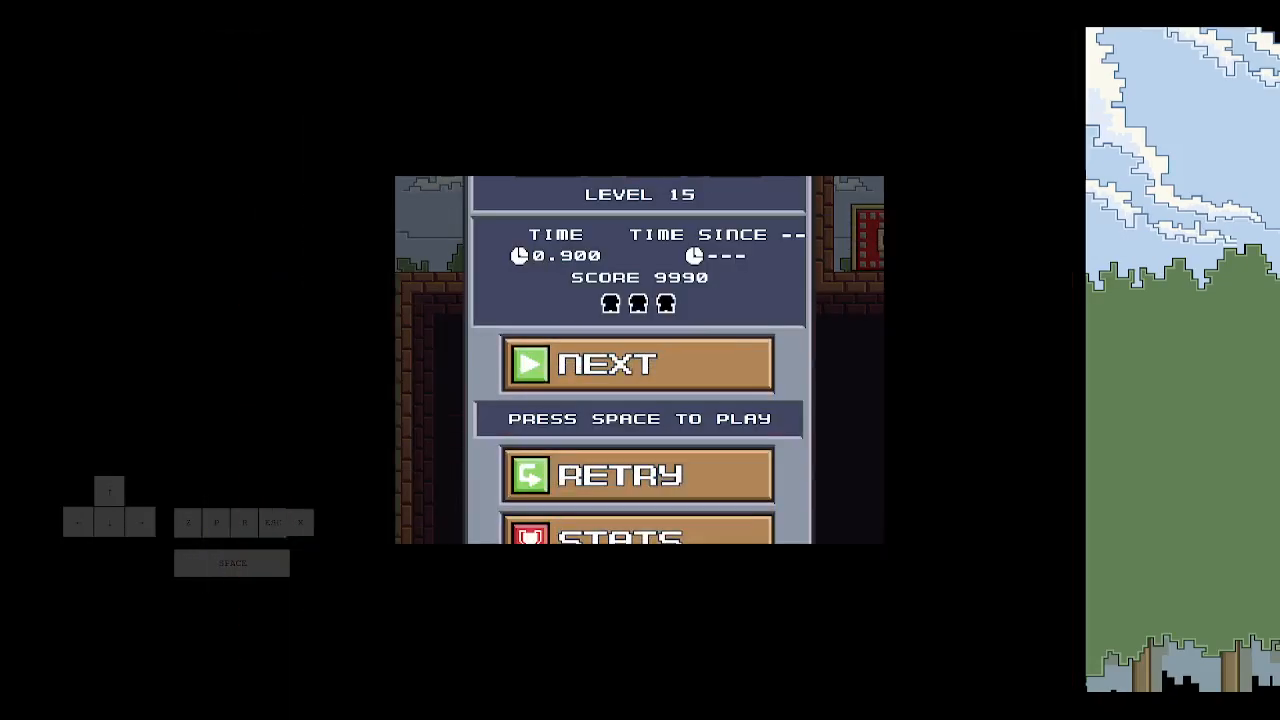
pyautogui.press('space')
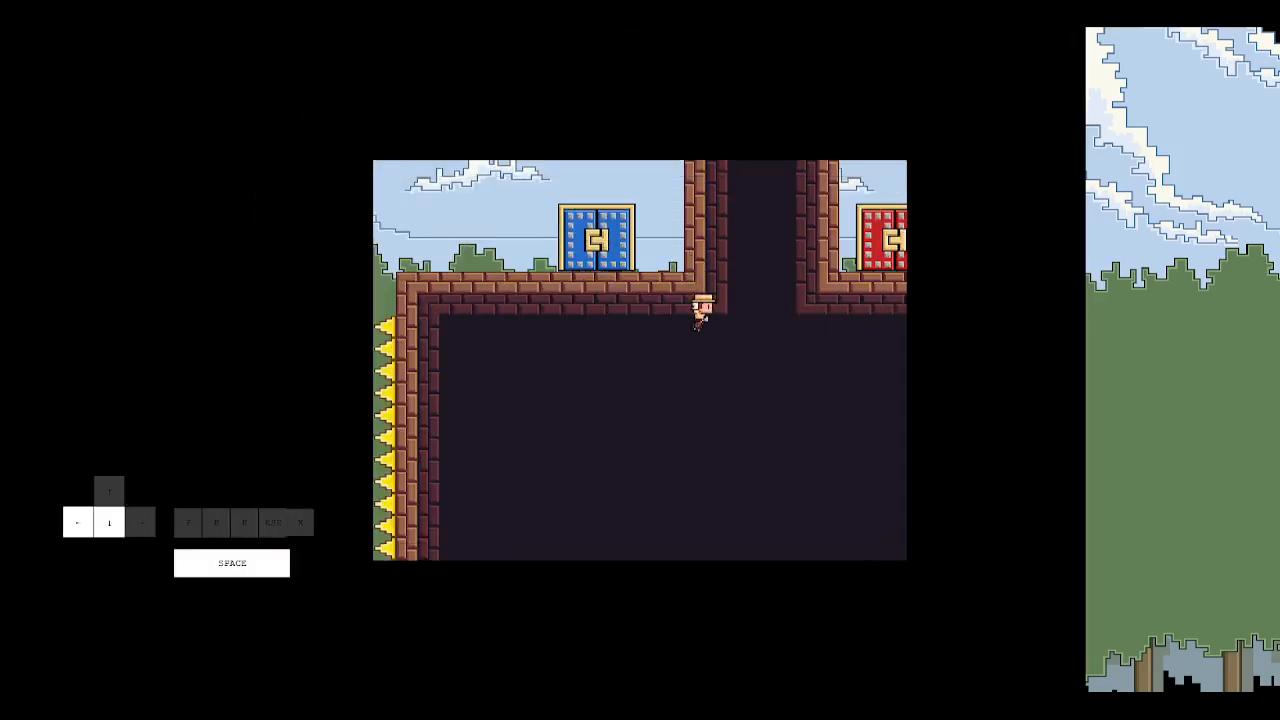
pyautogui.press('space')
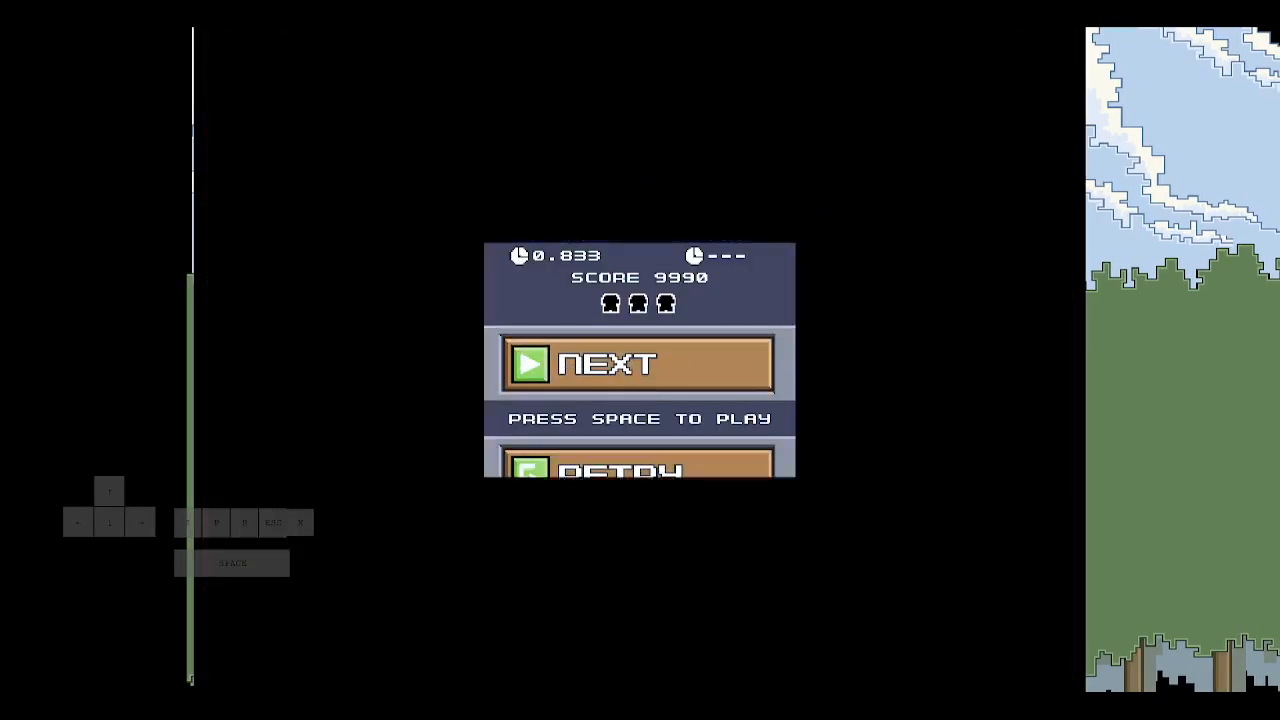
pyautogui.press('space')
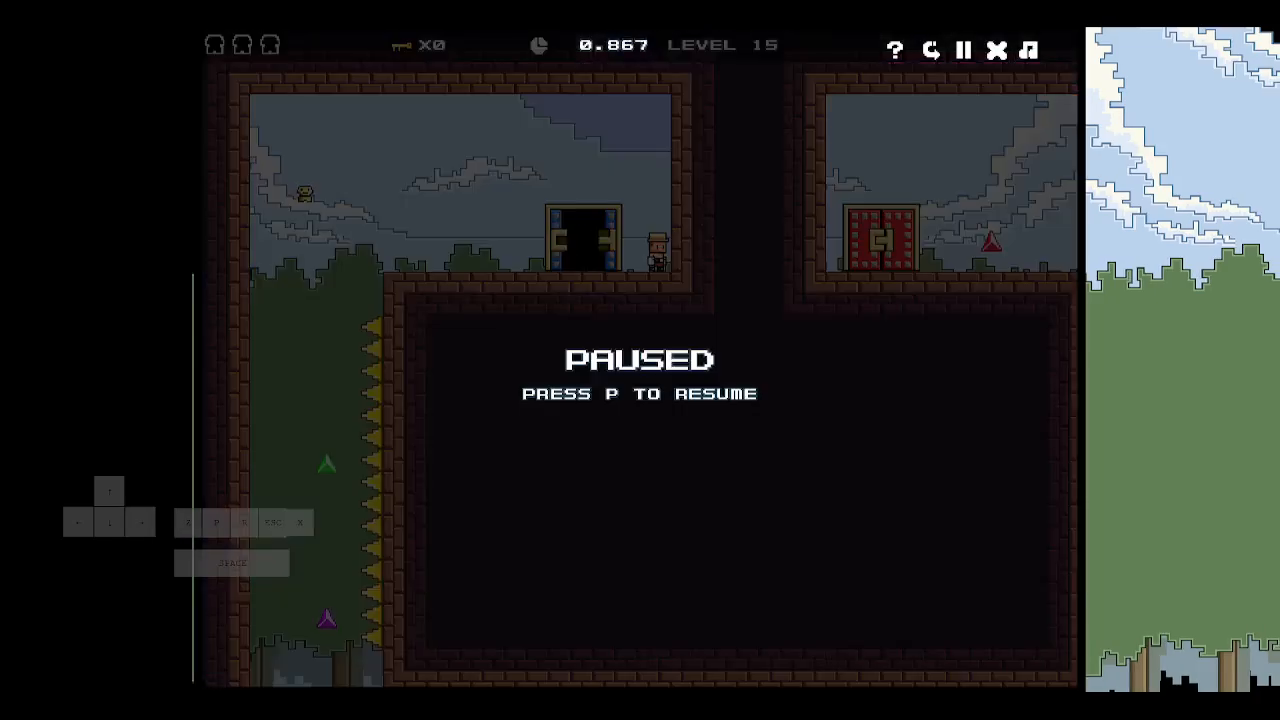
pyautogui.press('p')
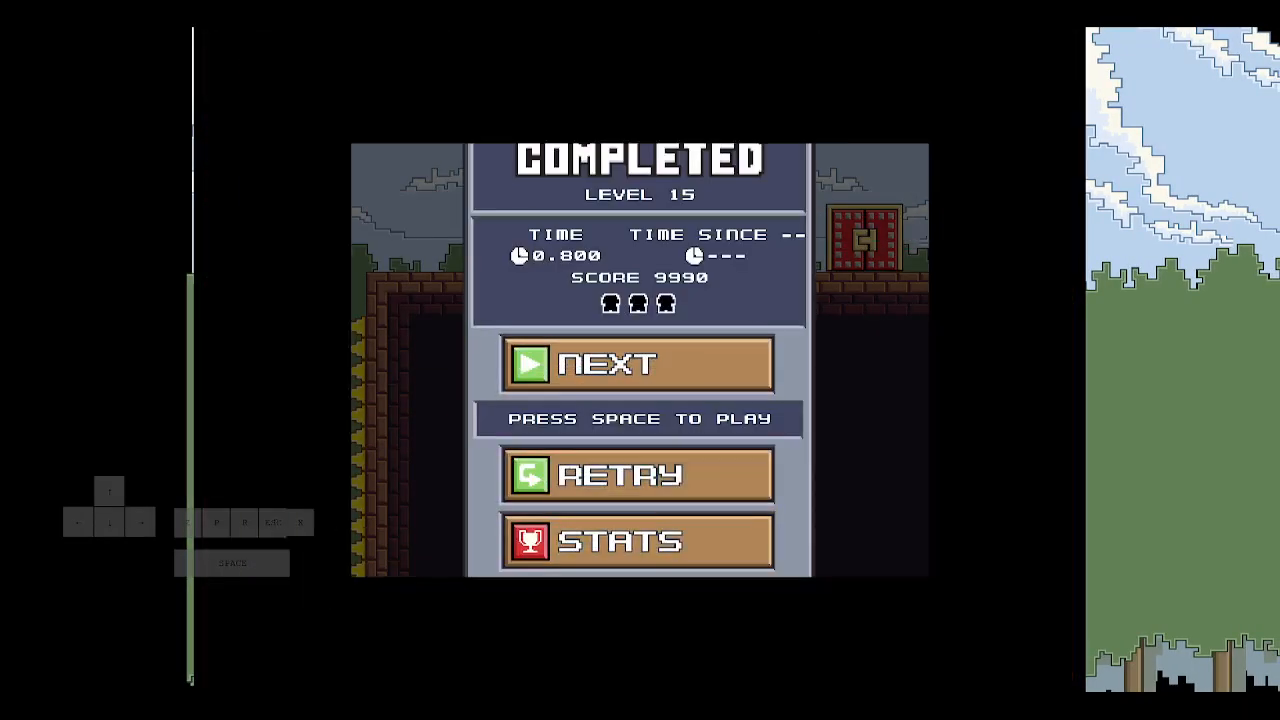
pyautogui.press('space')
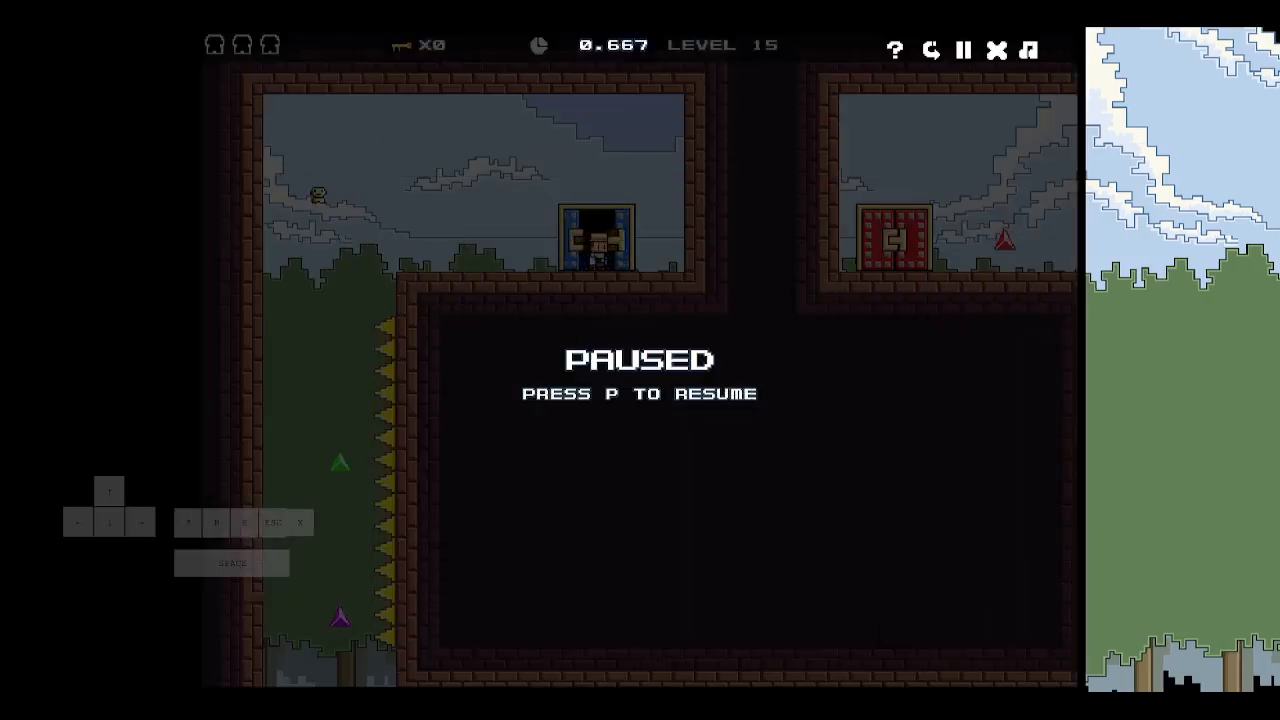
pyautogui.press('p')
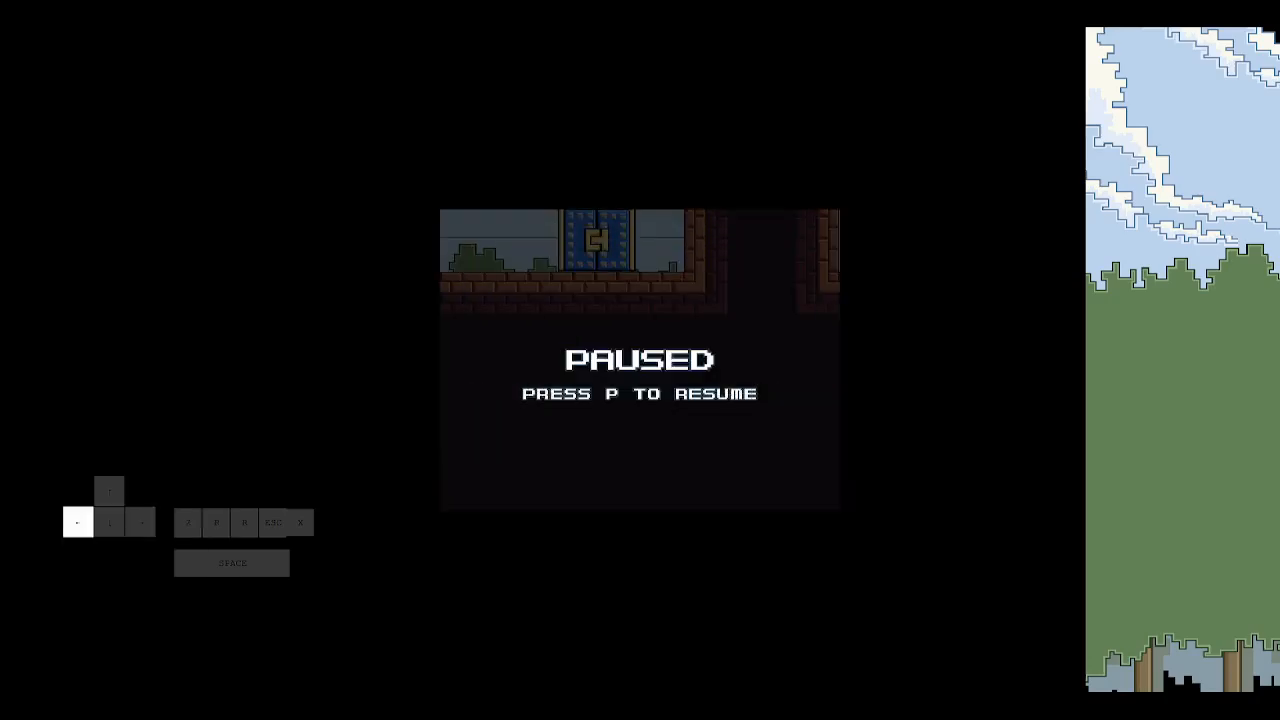
pyautogui.press('p')
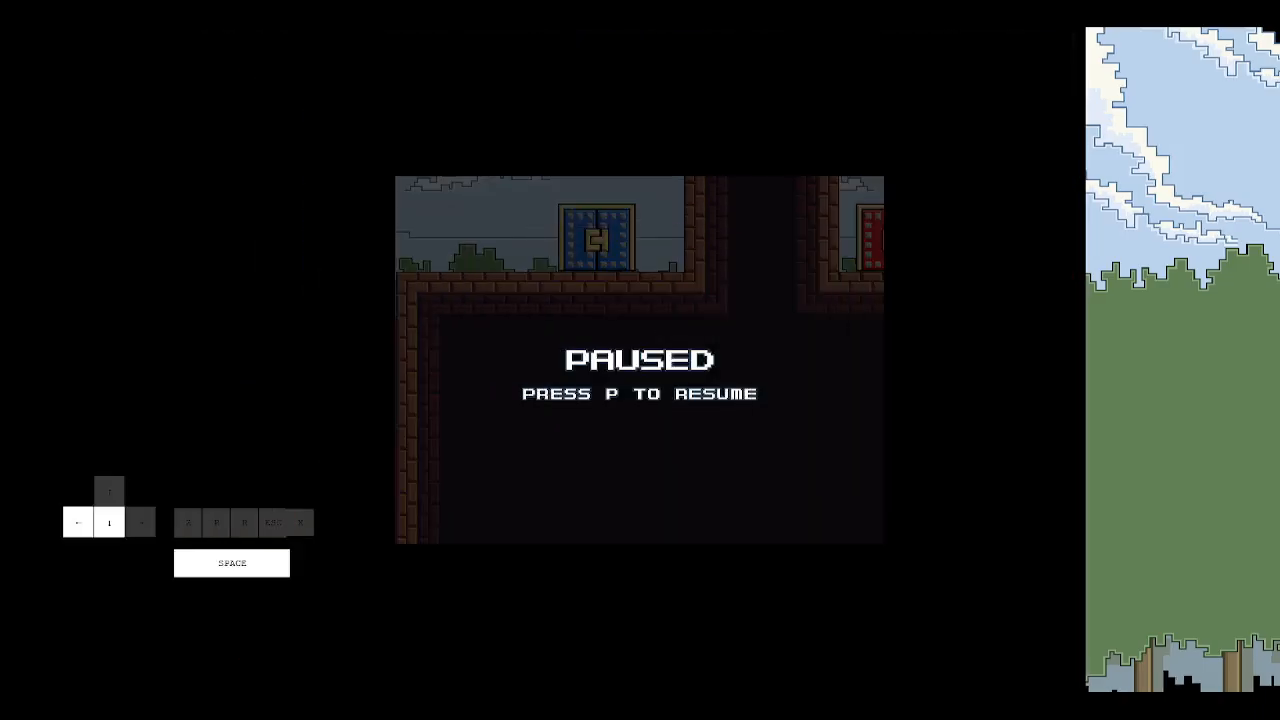
pyautogui.press('p')
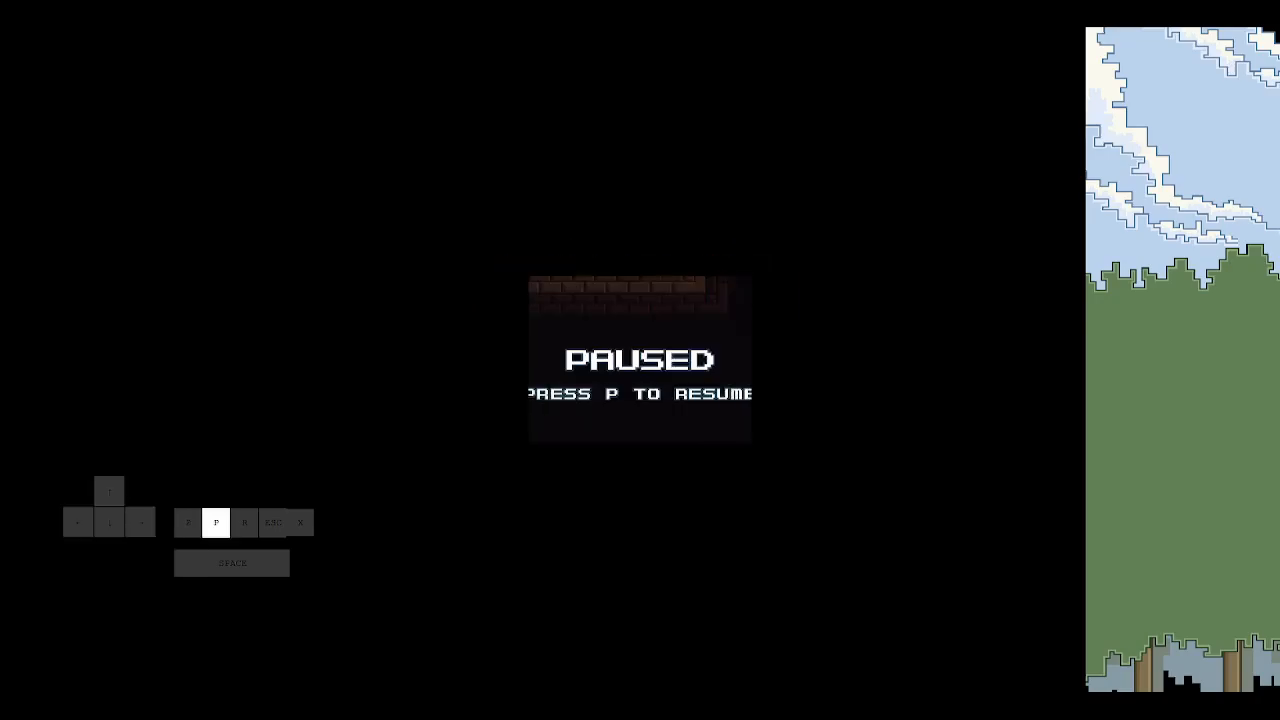
pyautogui.press('p')
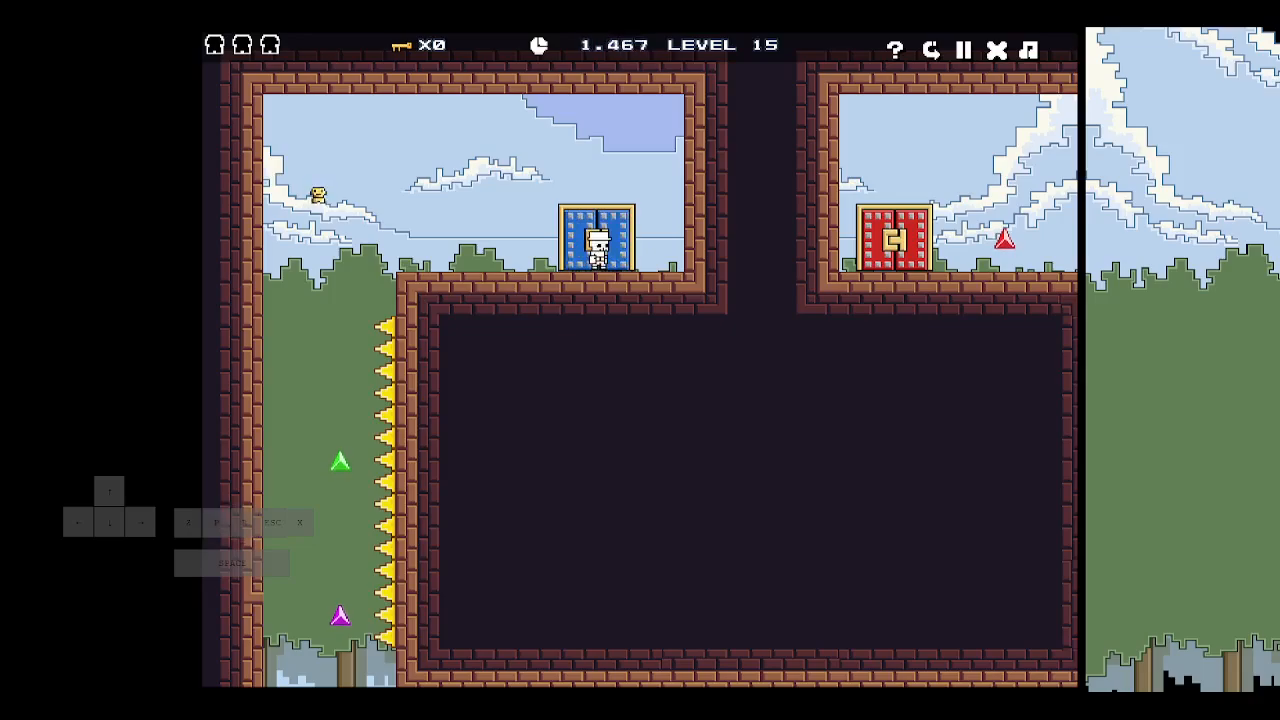
pyautogui.press('space')
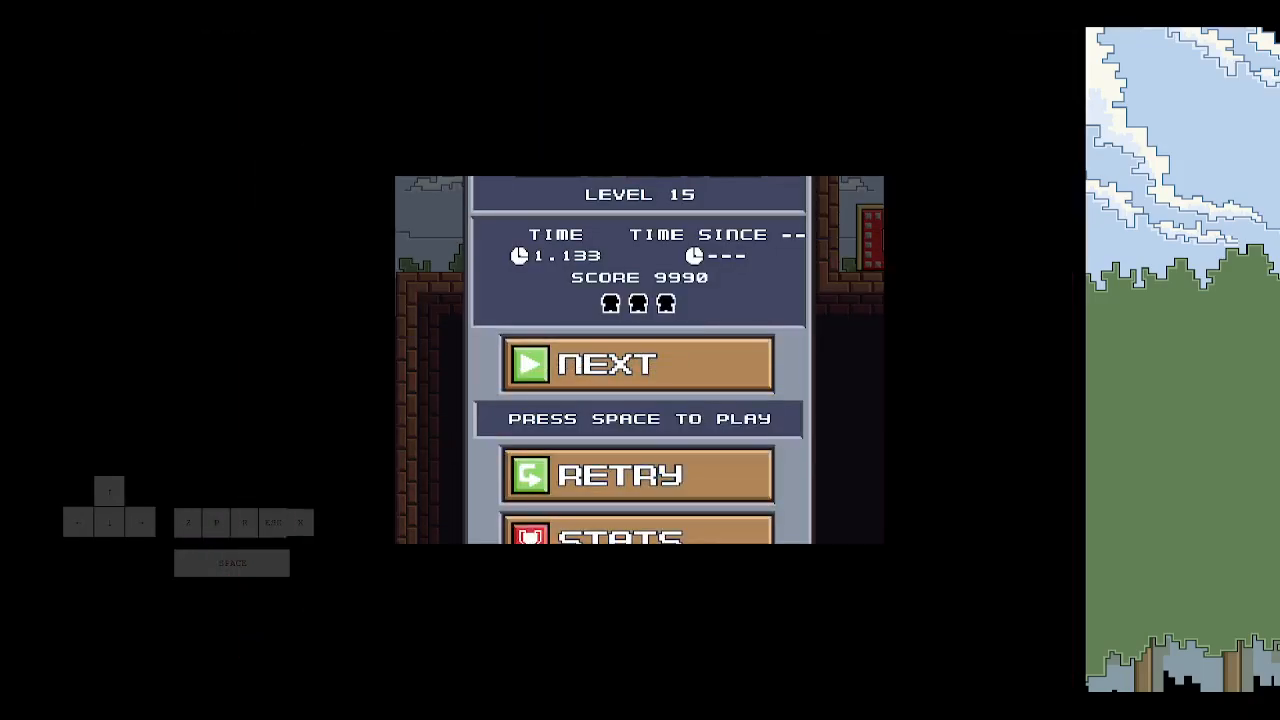
pyautogui.press('space')
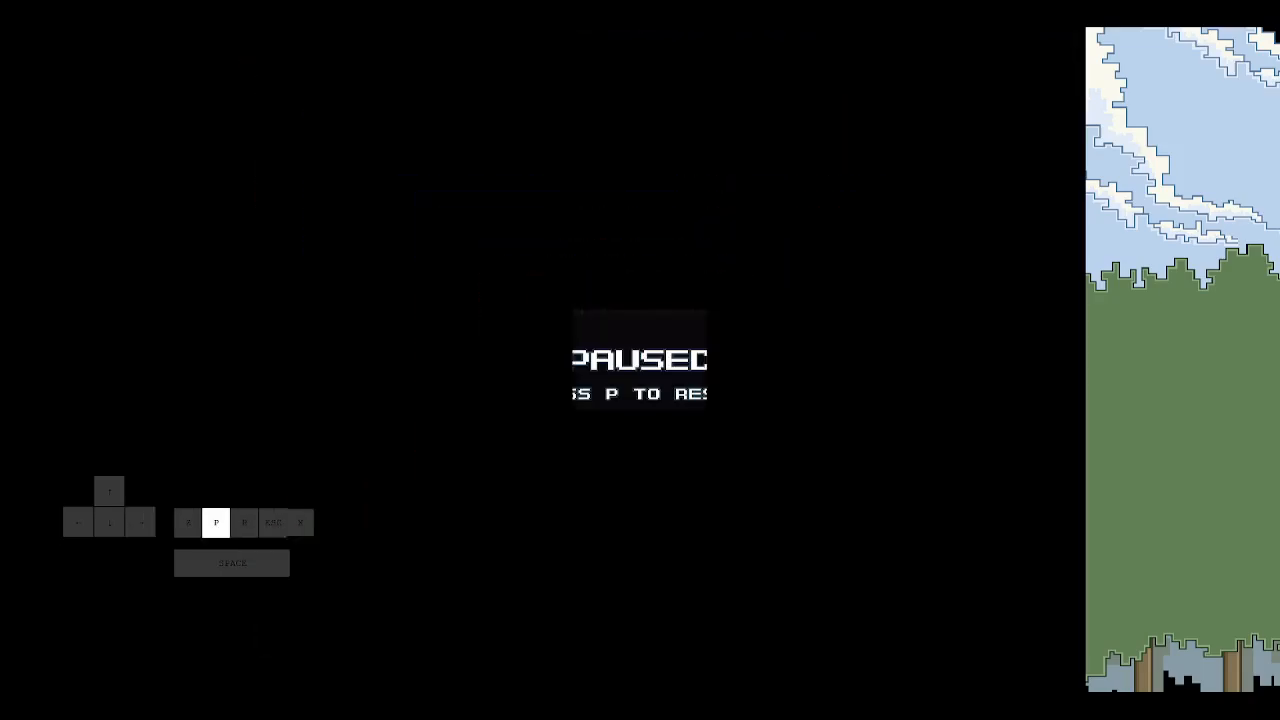
pyautogui.press('p')
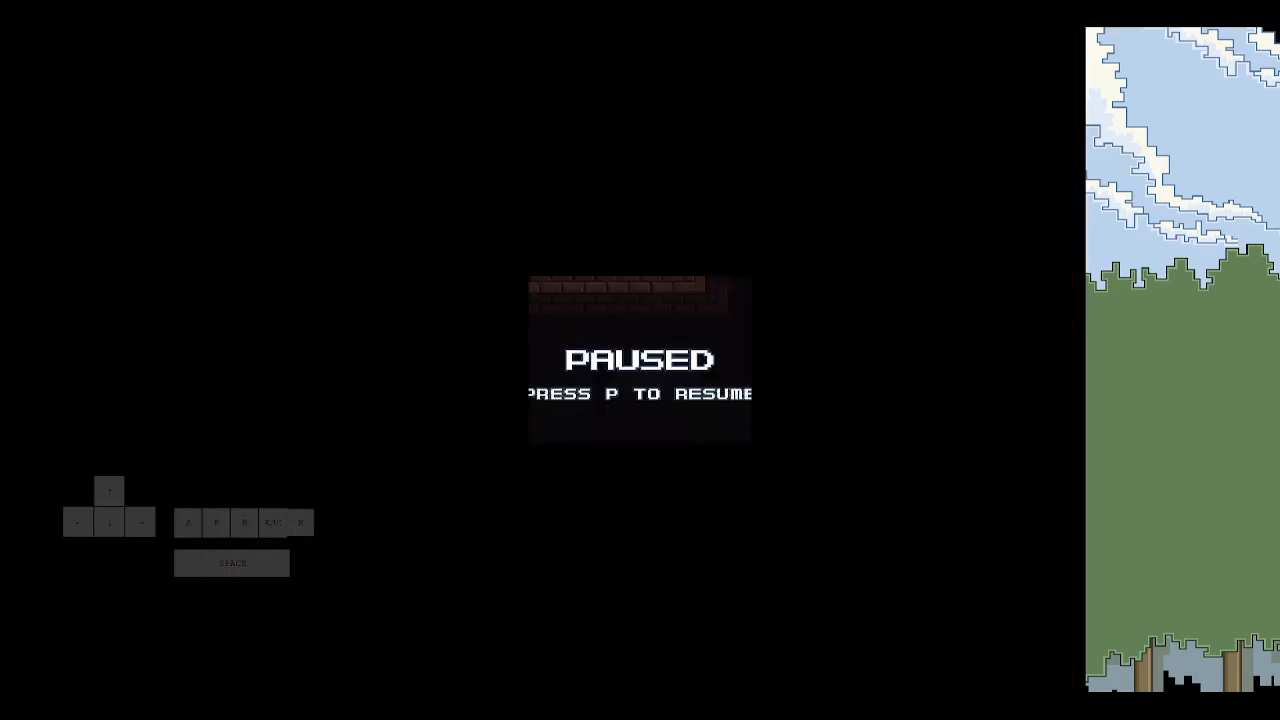
pyautogui.press('p')
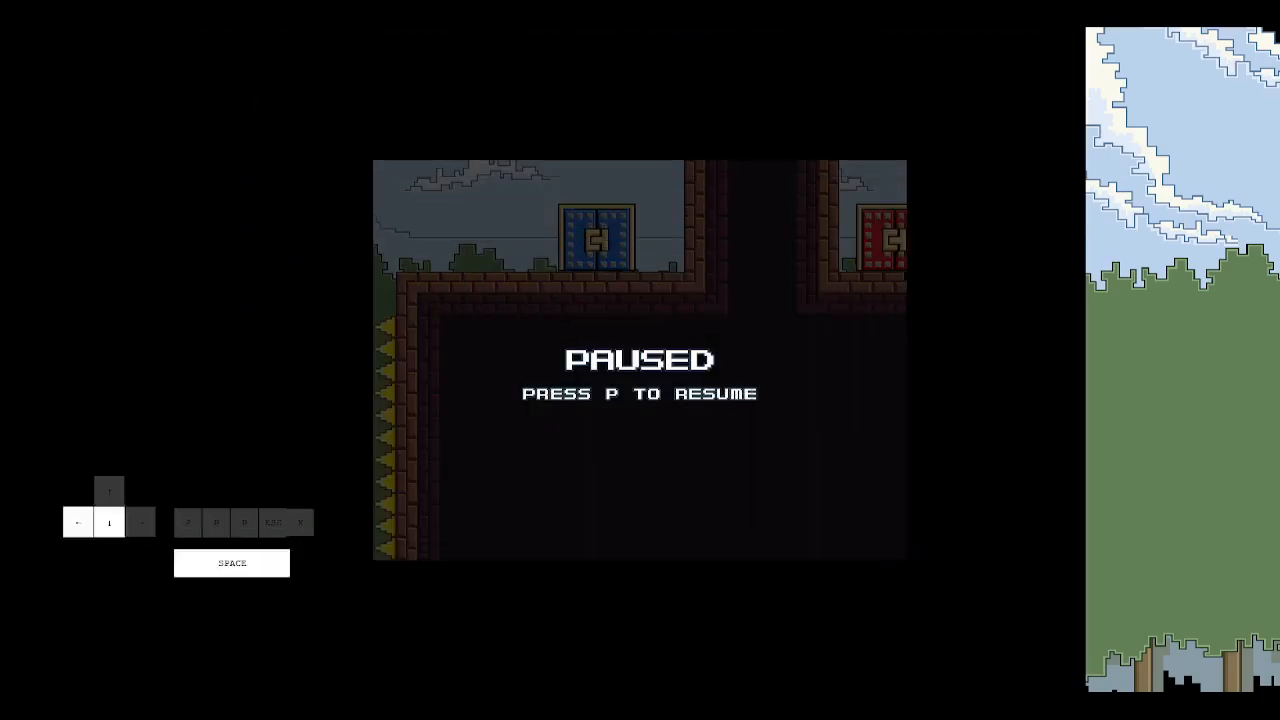
pyautogui.press('p')
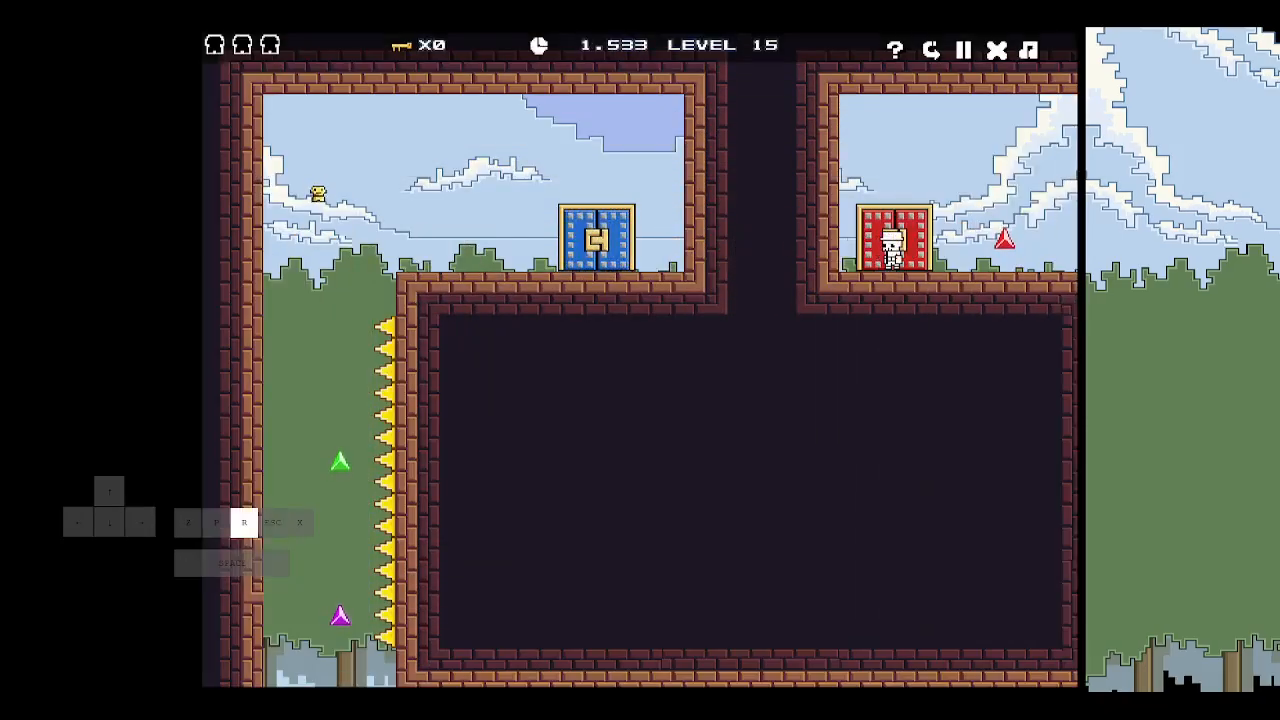
pyautogui.press('space')
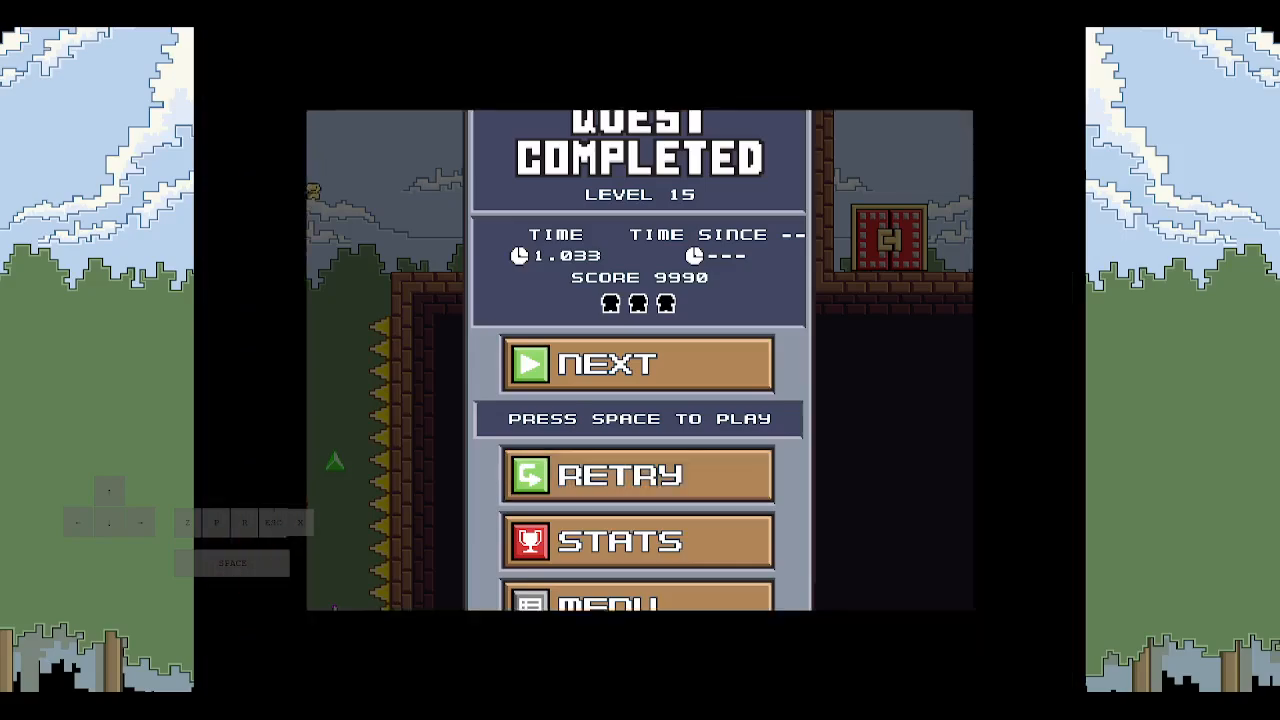
pyautogui.press('space')
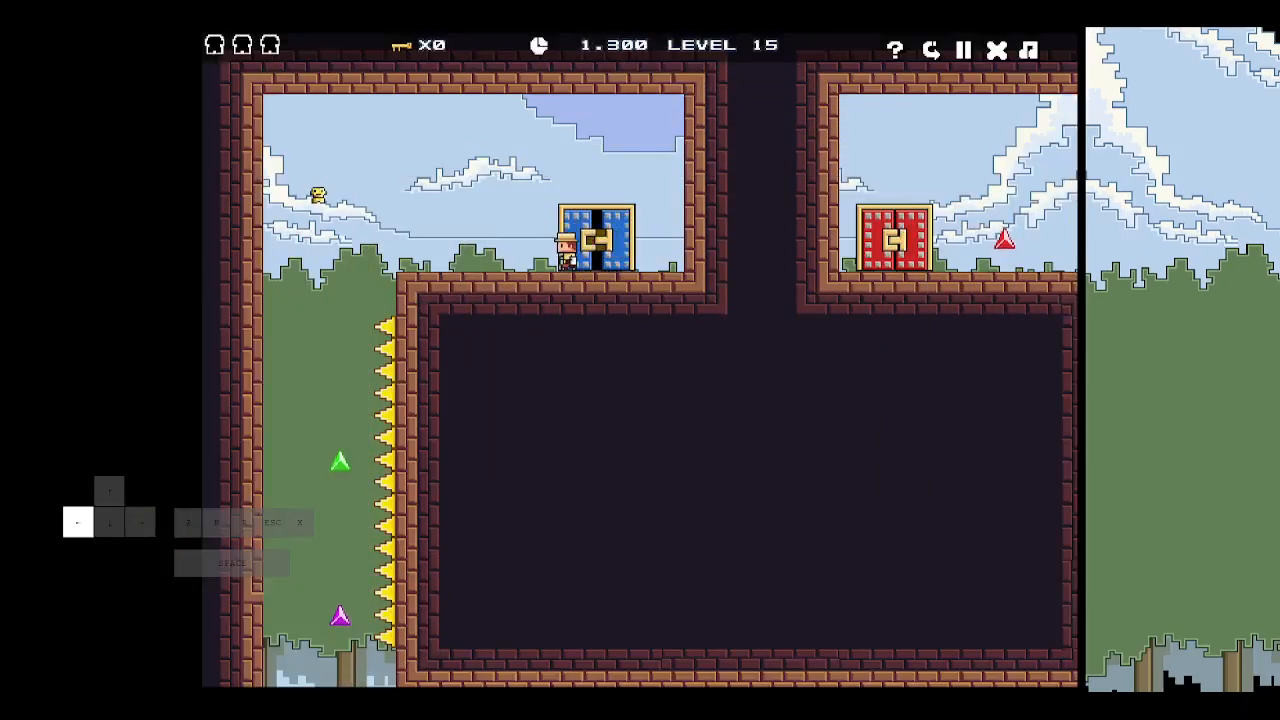